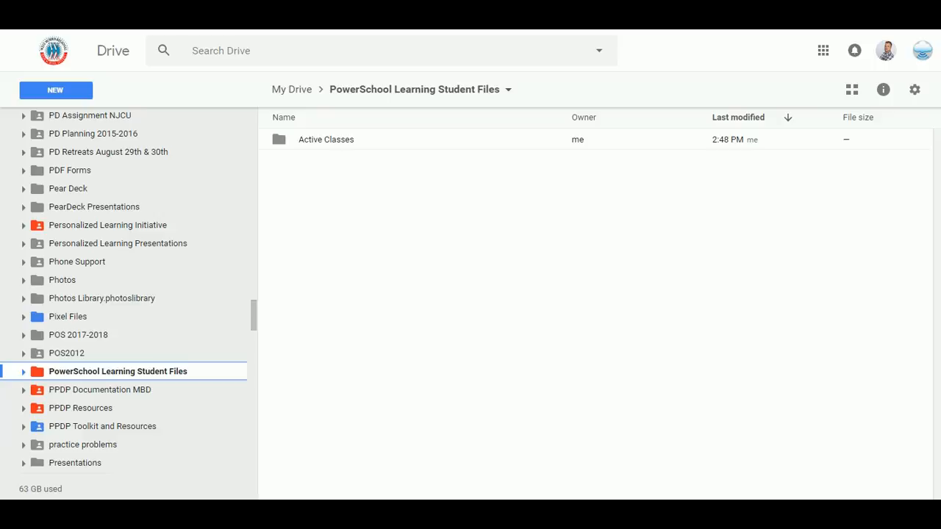
mouse_move(146, 279)
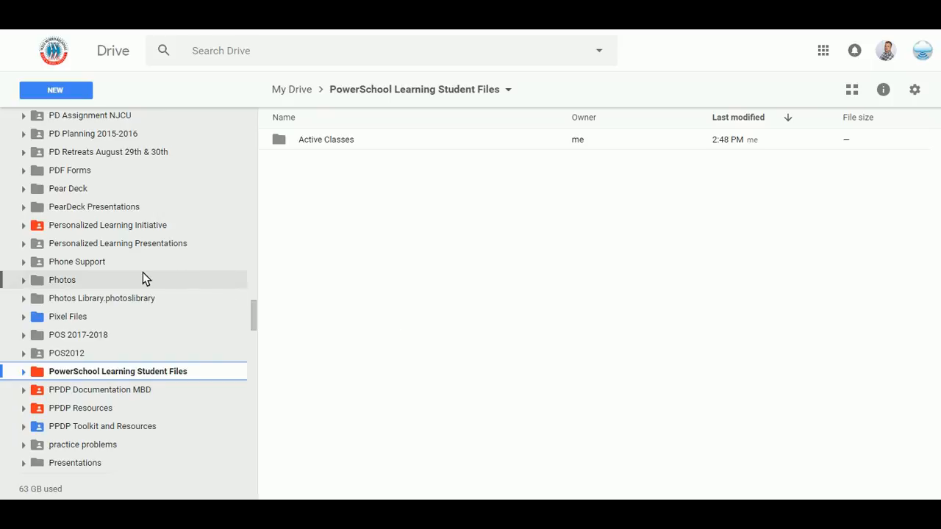
mouse_move(52, 384)
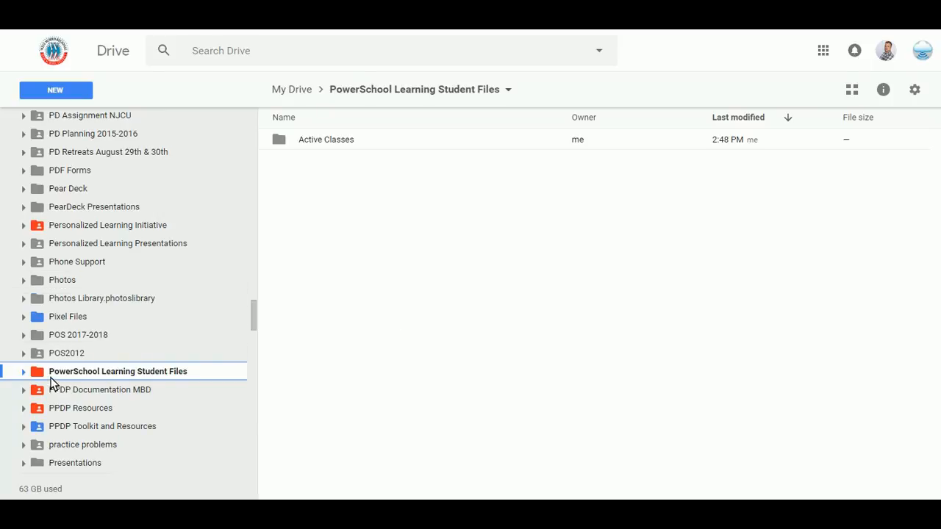
mouse_move(141, 383)
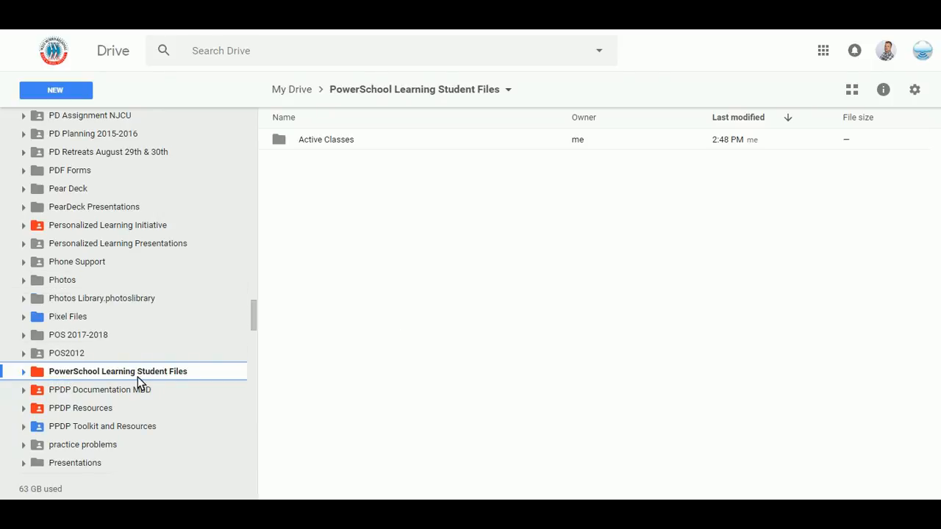
mouse_move(173, 380)
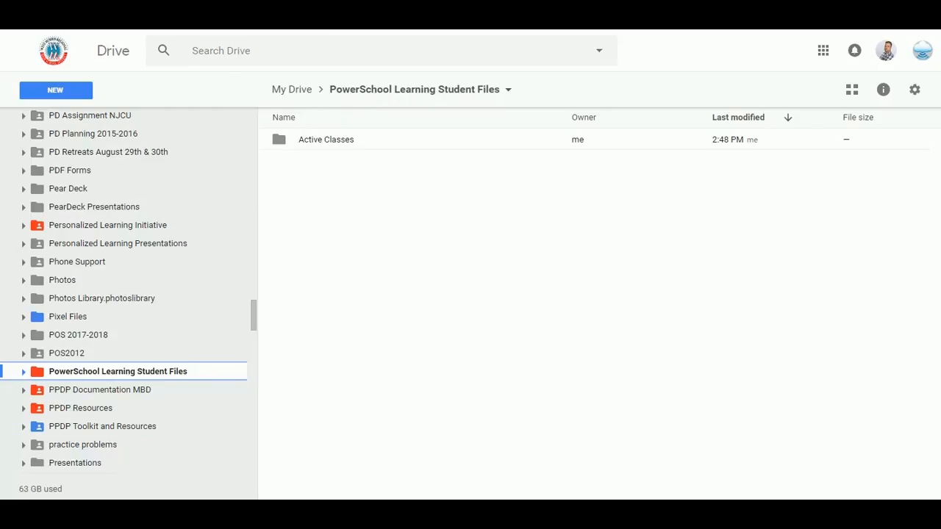
Expand PowerSchool Learning Student Files, Active Classes and Workshop Sandbox to reach the Chromebook Sample Assignment folder with its PPDP Template.
left_click(24, 370)
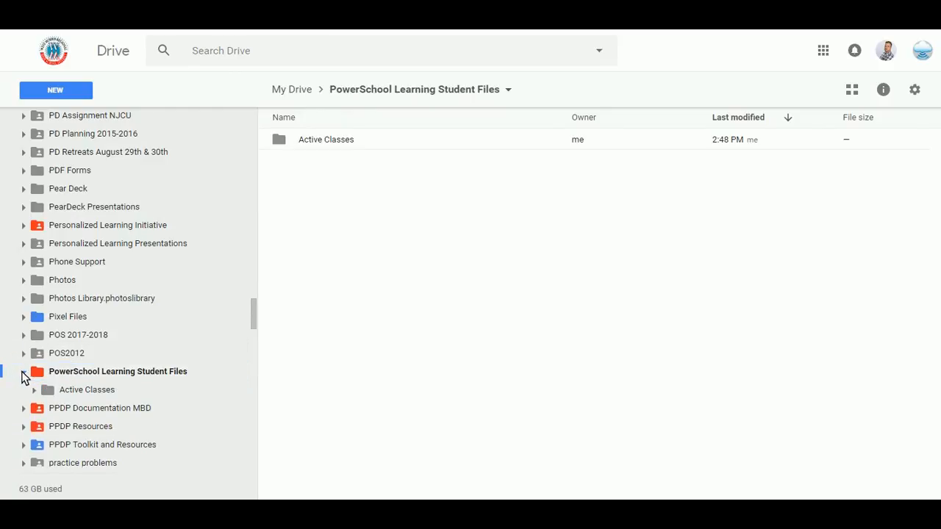
left_click(32, 389)
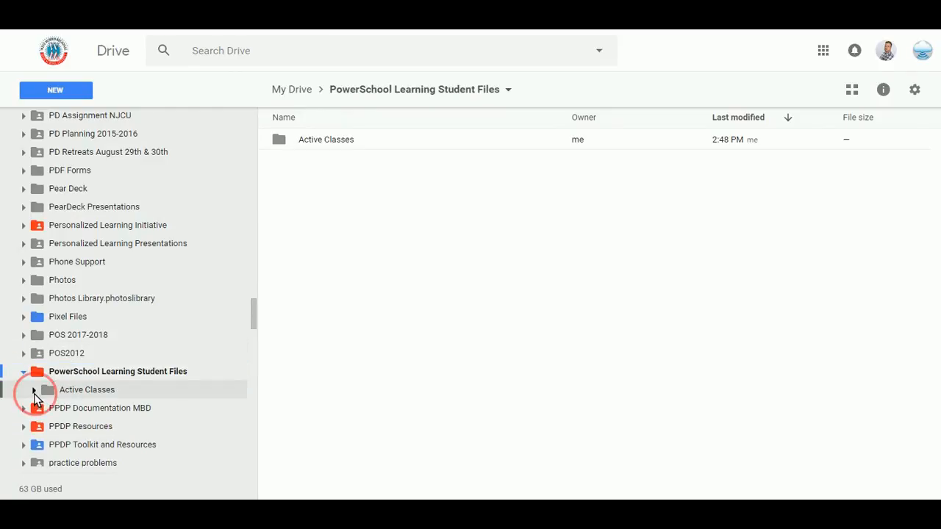
left_click(34, 390)
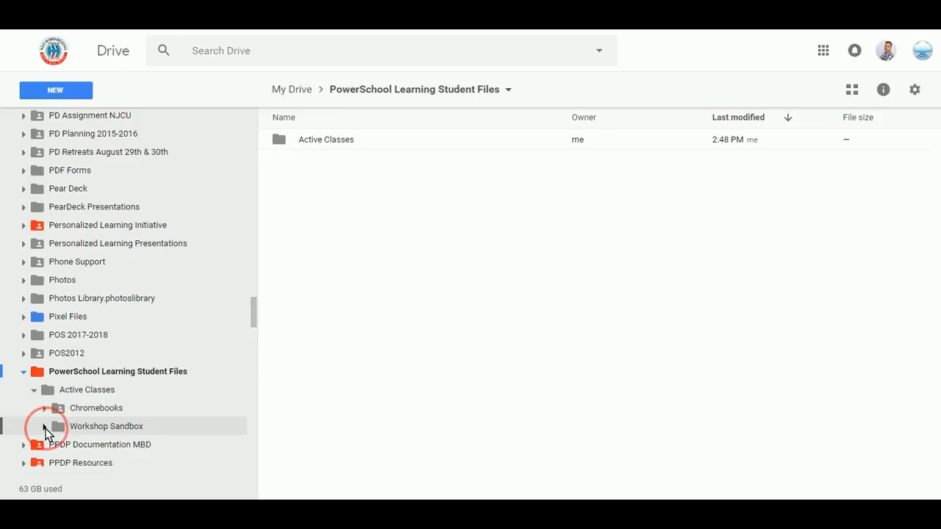
left_click(45, 426)
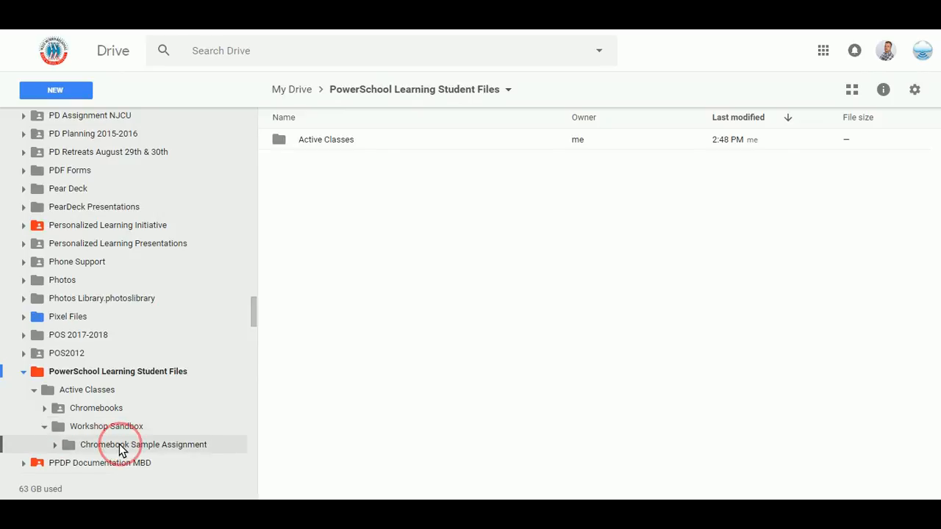
left_click(144, 444)
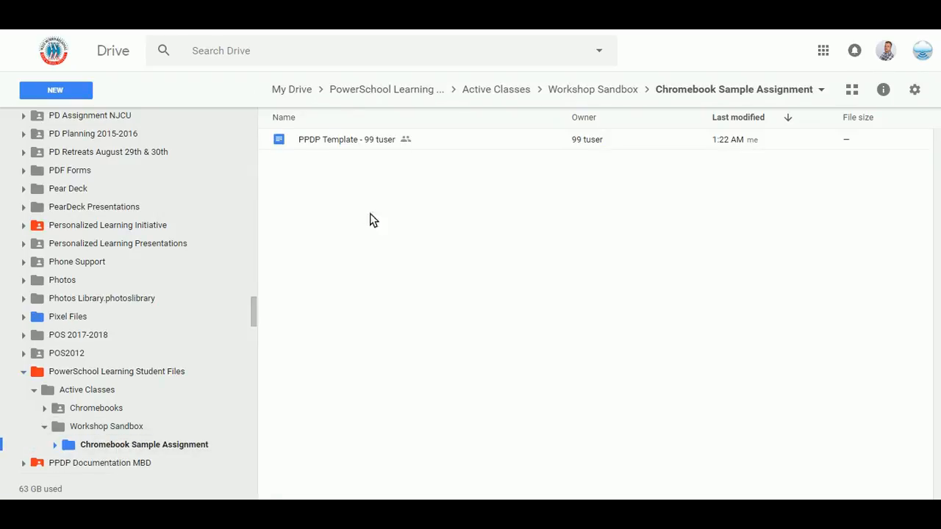
mouse_move(370, 168)
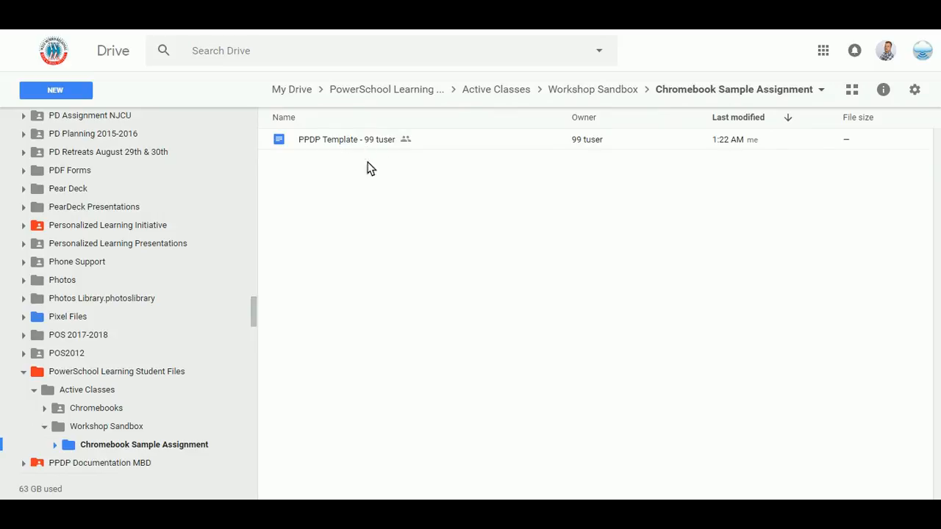
mouse_move(389, 188)
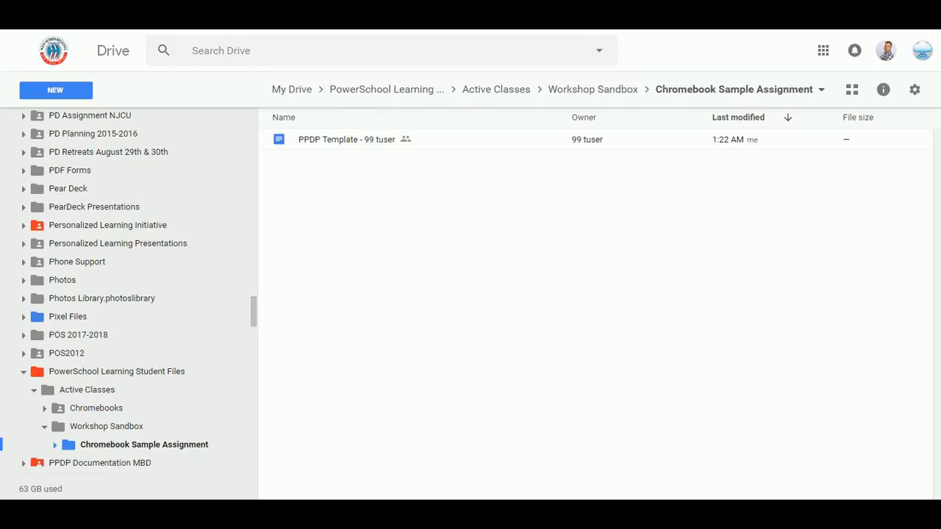
mouse_move(352, 238)
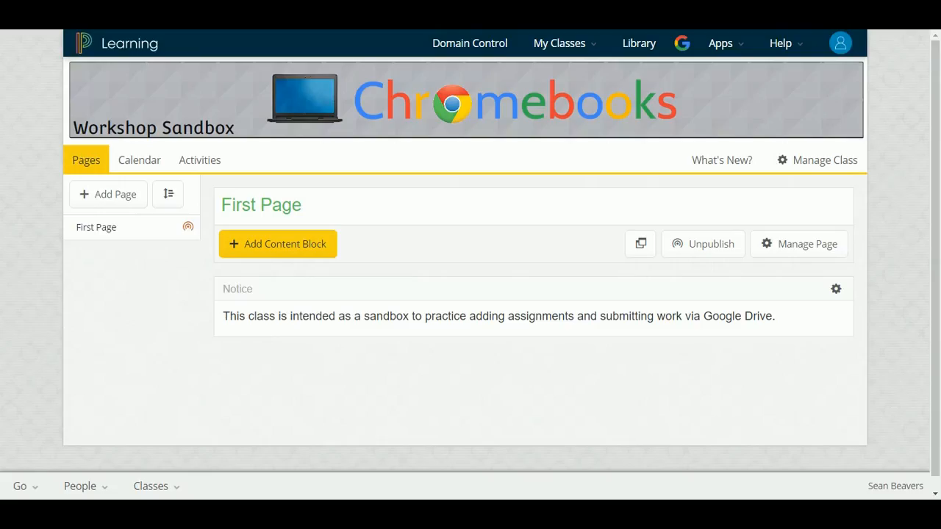
Go to the Workshop Sandbox class's Activities and show its Assignments list with Chromebook Sample Assignment.
left_click(262, 204)
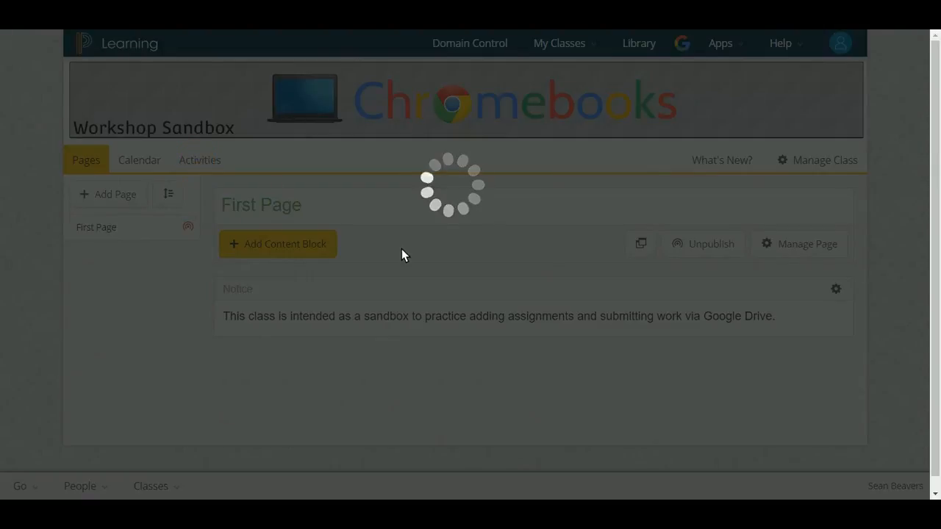
left_click(200, 159)
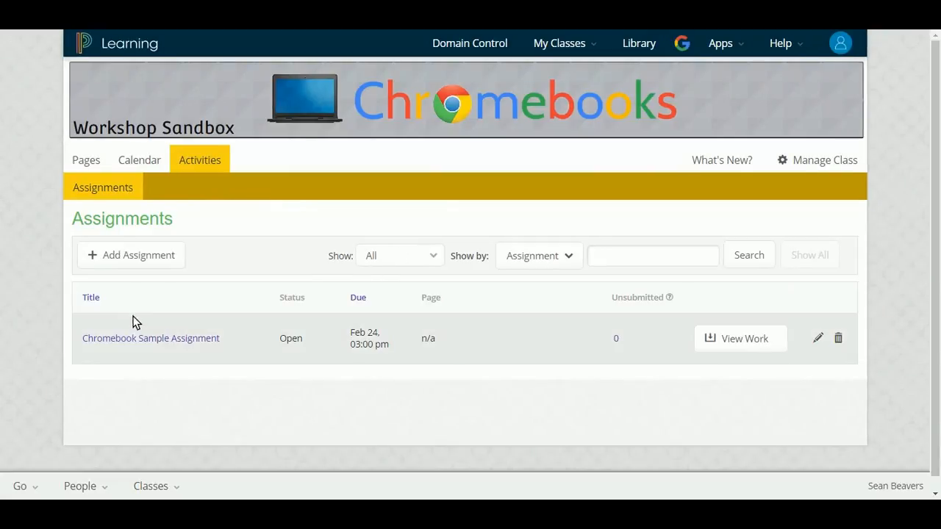
mouse_move(182, 350)
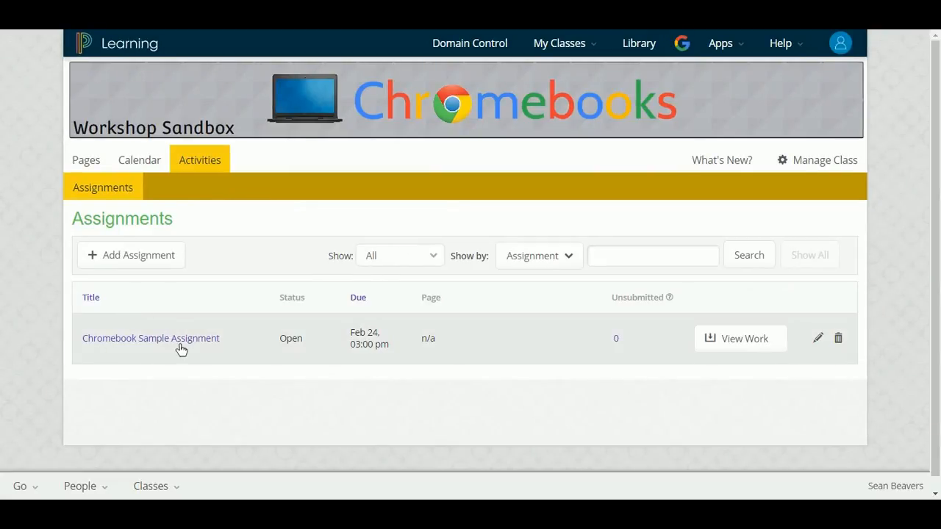
mouse_move(679, 394)
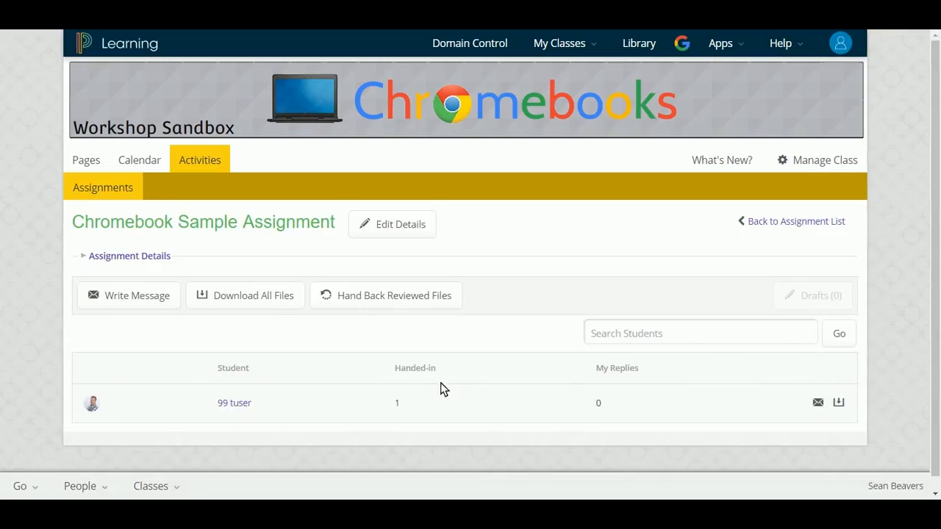
mouse_move(236, 405)
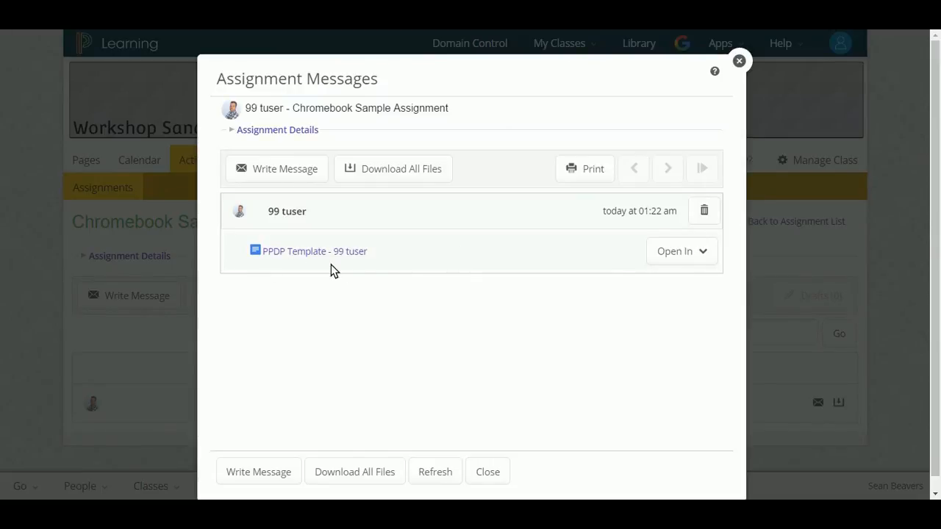
left_click(679, 250)
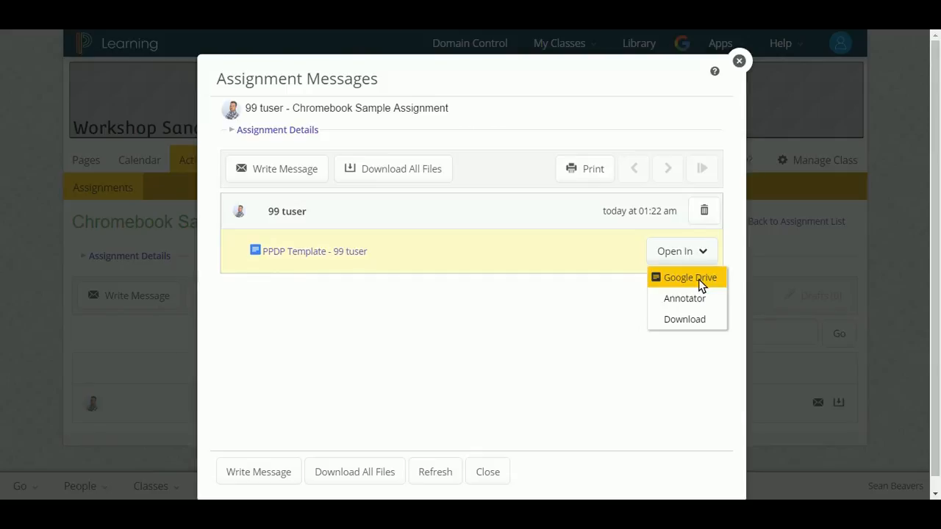
mouse_move(683, 297)
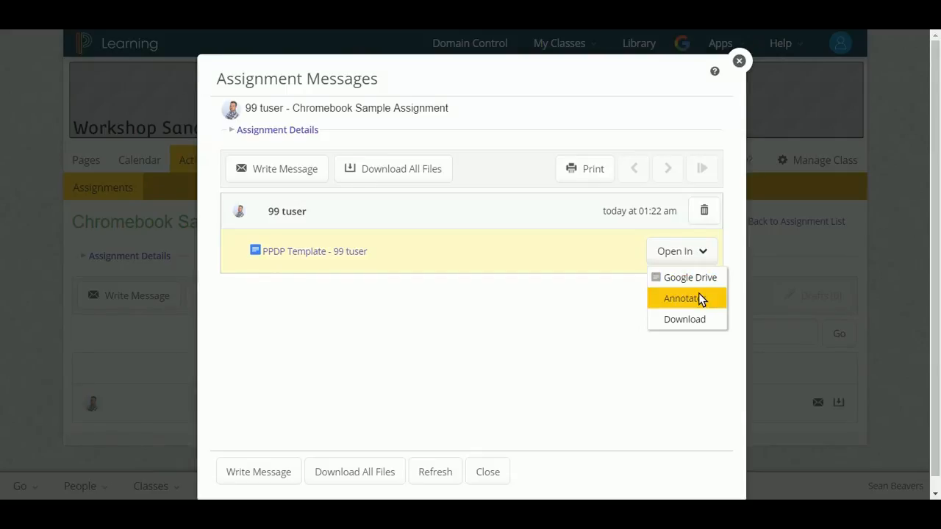
mouse_move(699, 300)
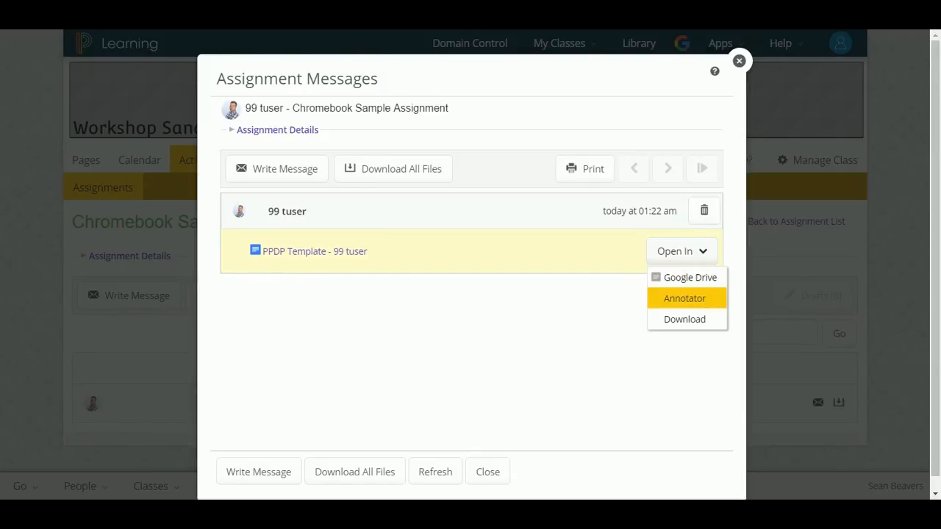
left_click(541, 335)
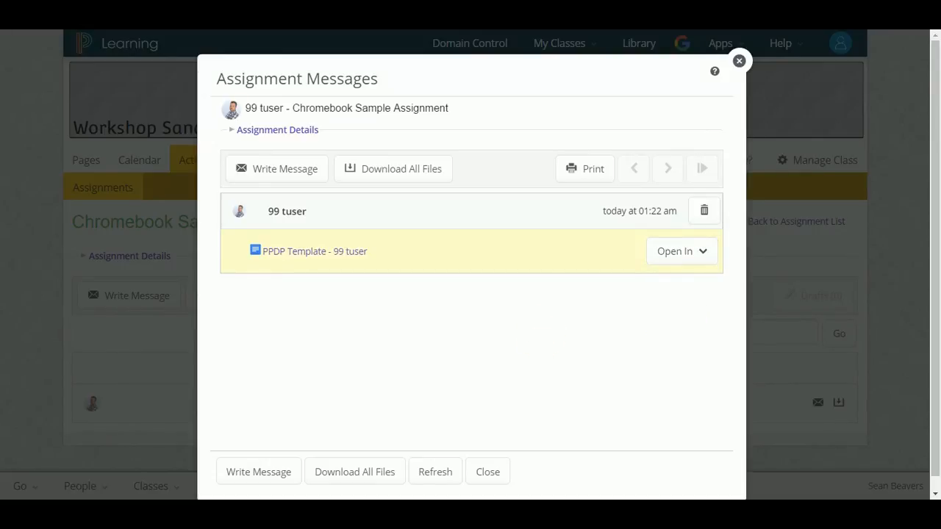
mouse_move(512, 329)
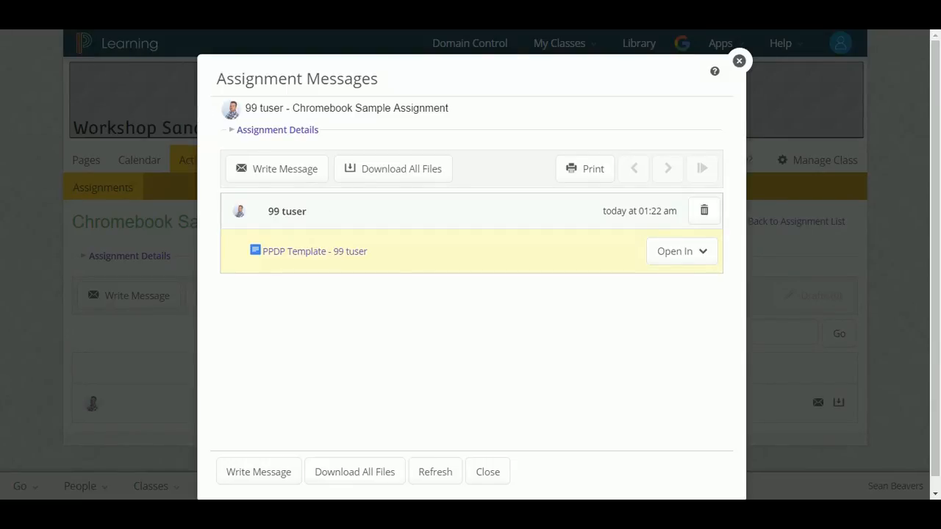
left_click(674, 250)
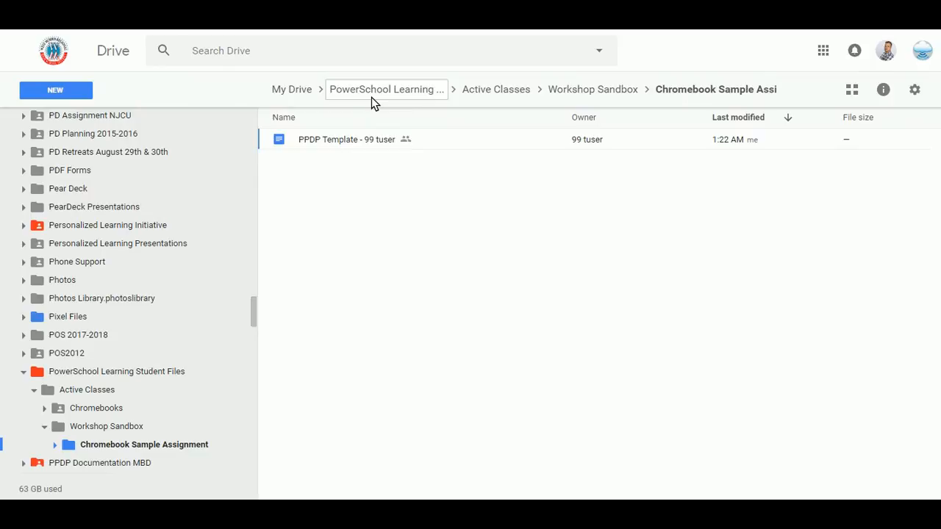
mouse_move(403, 111)
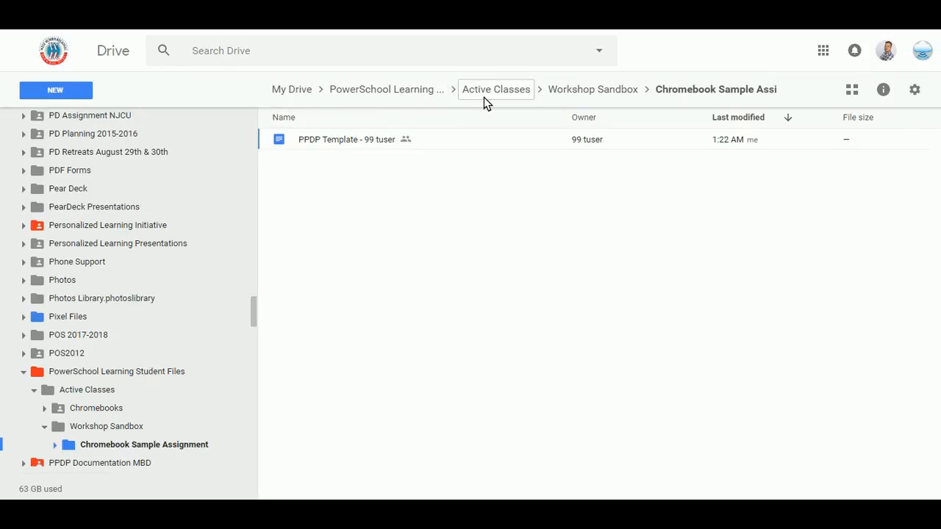
mouse_move(592, 89)
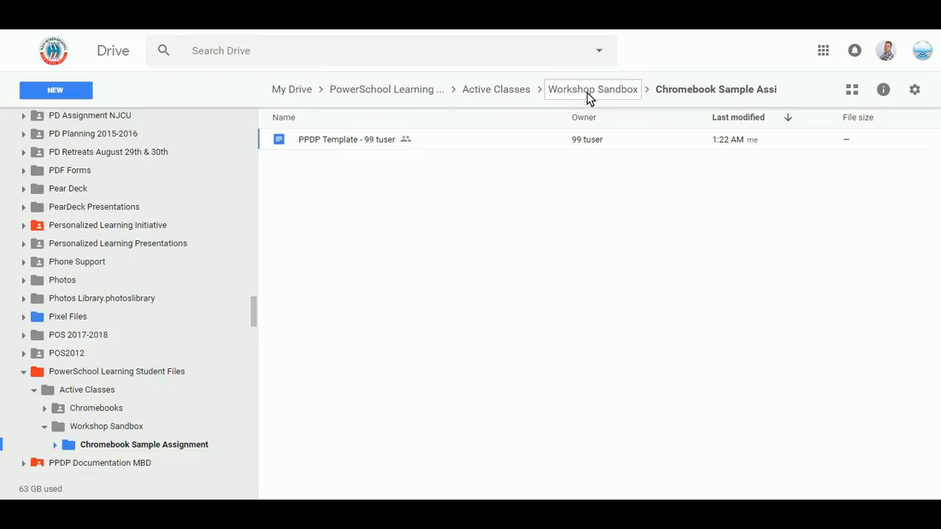
mouse_move(638, 114)
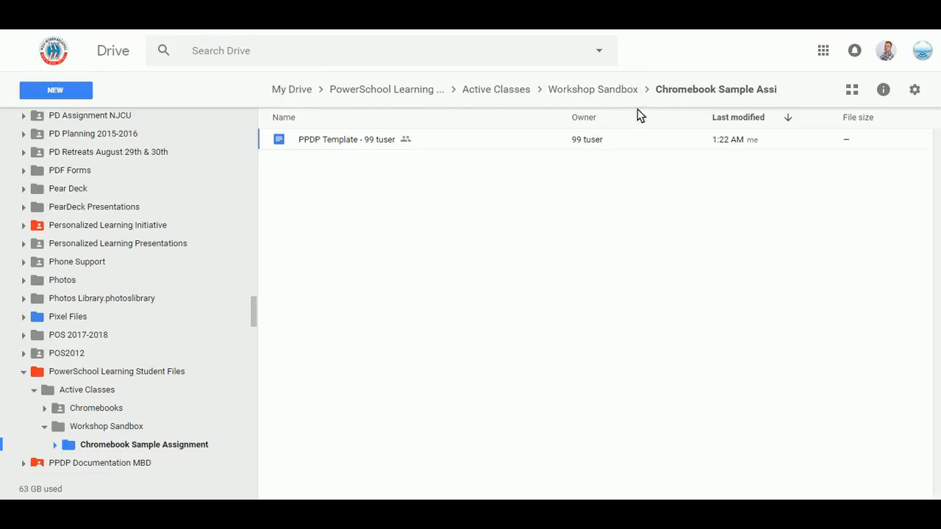